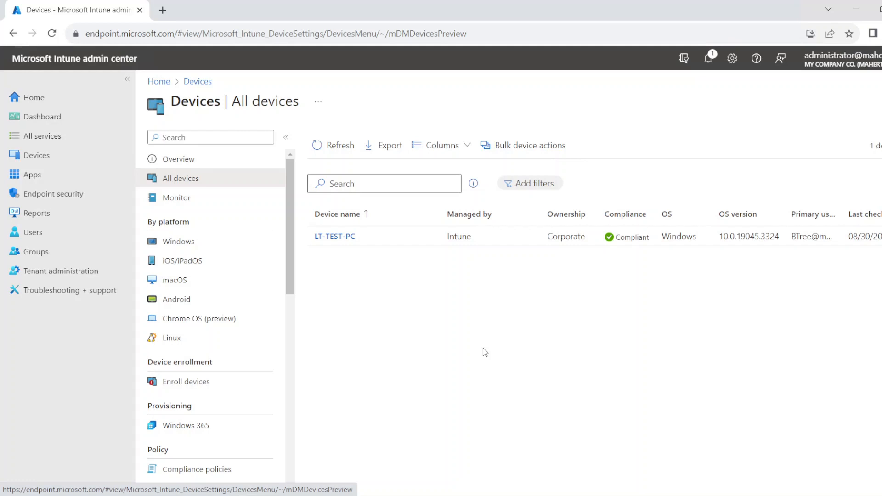
{"action": "mouse_move", "coordinate": [485, 341]}
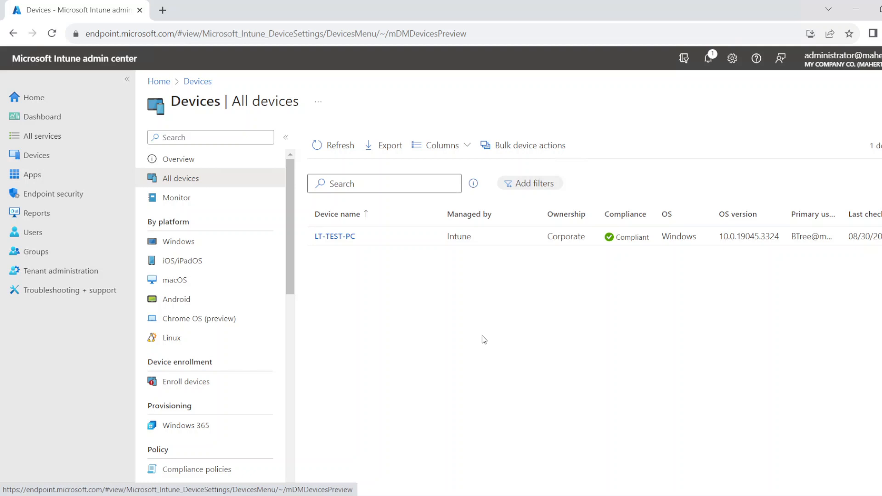
{"action": "mouse_move", "coordinate": [350, 273]}
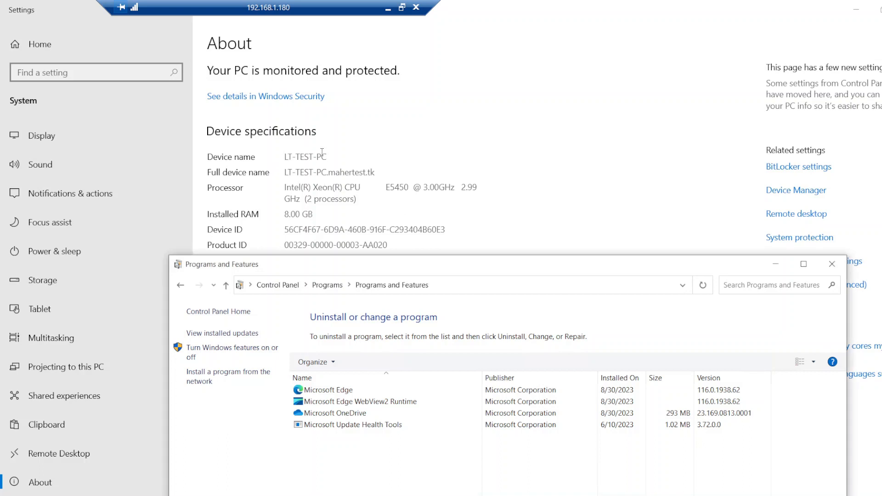
- Review the installed programs on LT-TEST-PC (no Office apps) and close the list
{"action": "left_click", "coordinate": [382, 402]}
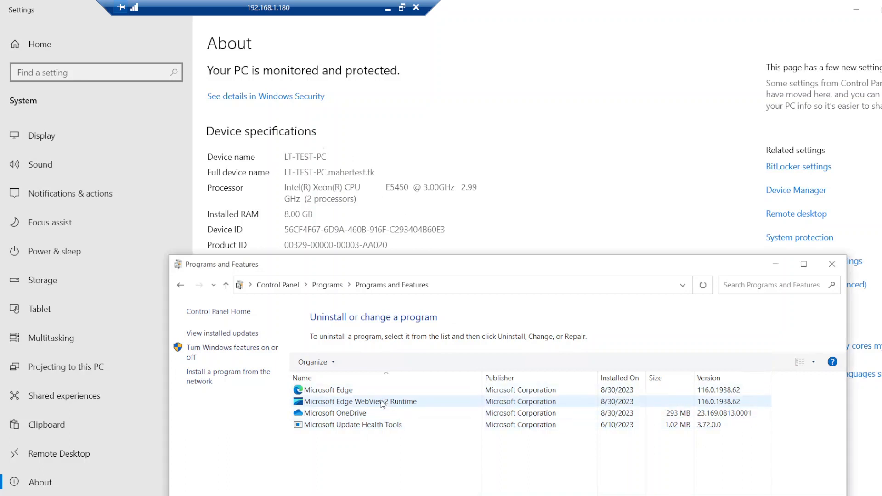
{"action": "left_click", "coordinate": [333, 413]}
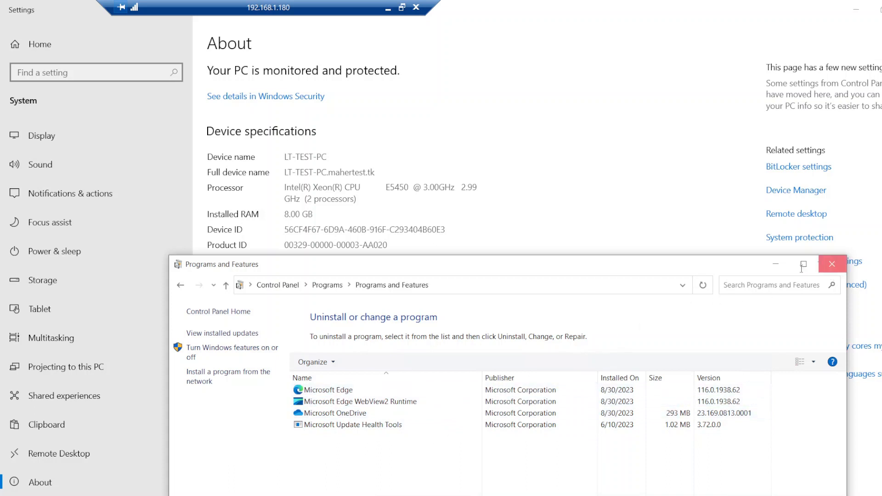
{"action": "left_click", "coordinate": [832, 264]}
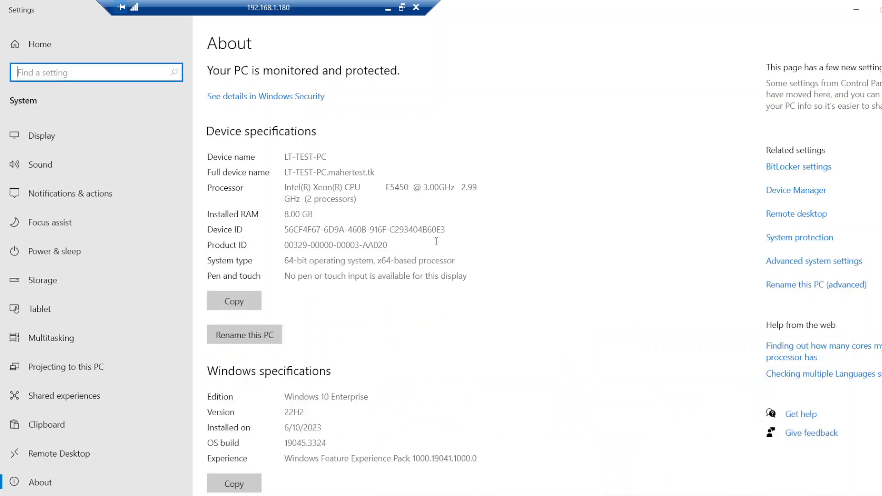
{"action": "mouse_move", "coordinate": [499, 270]}
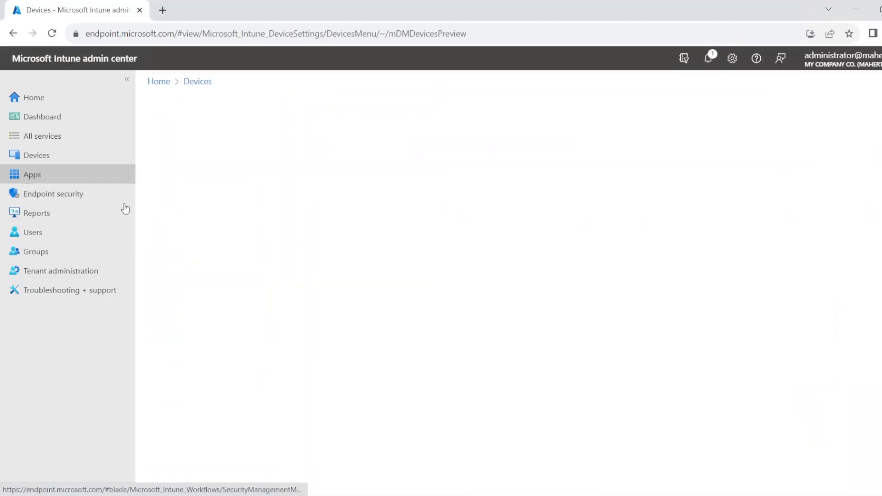
- From Apps > All apps, add a new app of type Microsoft 365 Apps for Windows 10 and later
{"action": "left_click", "coordinate": [31, 175]}
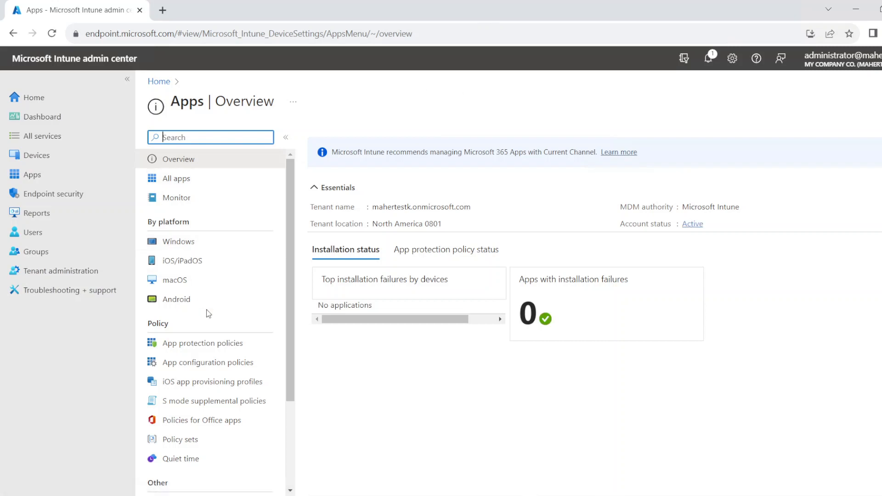
{"action": "left_click", "coordinate": [176, 177]}
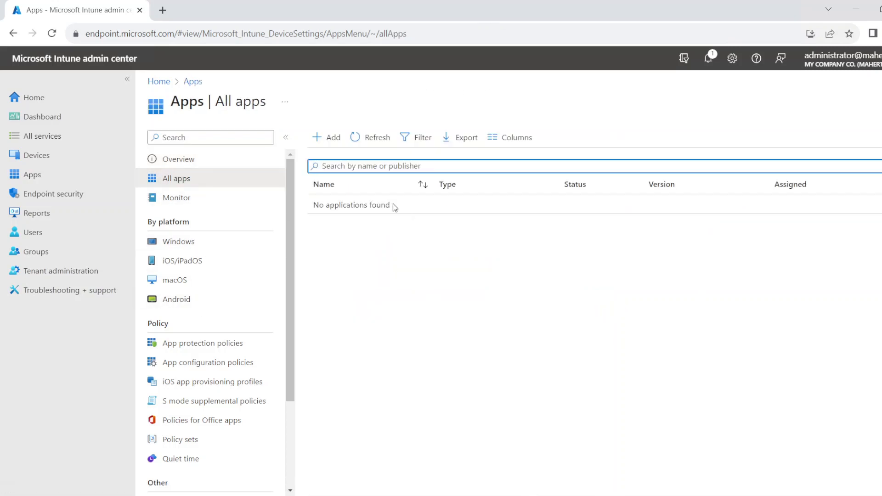
{"action": "left_click", "coordinate": [326, 137]}
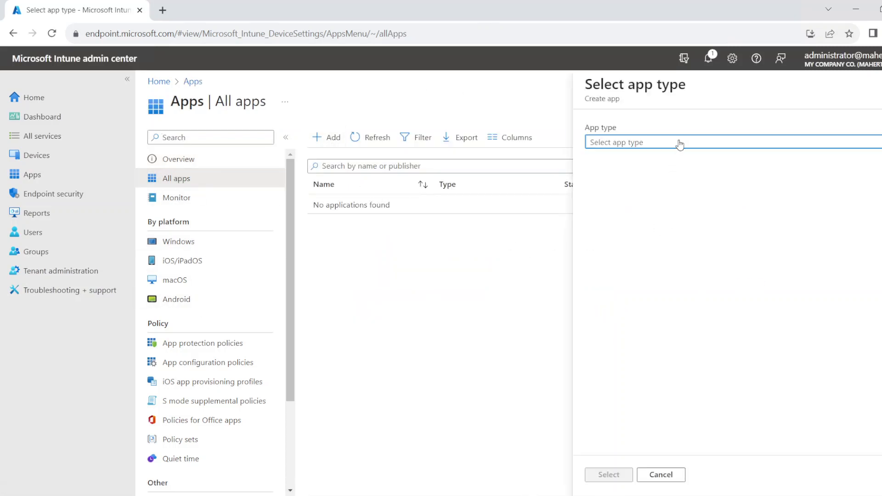
{"action": "left_click", "coordinate": [675, 142]}
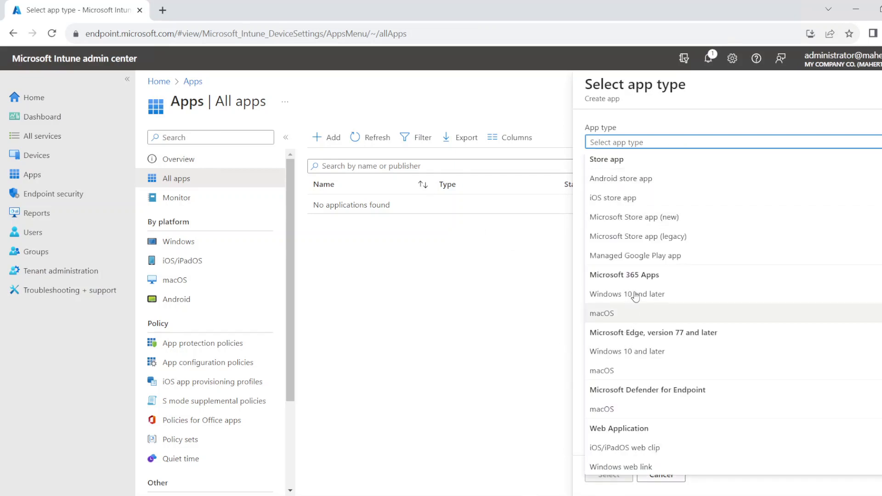
{"action": "mouse_move", "coordinate": [628, 294]}
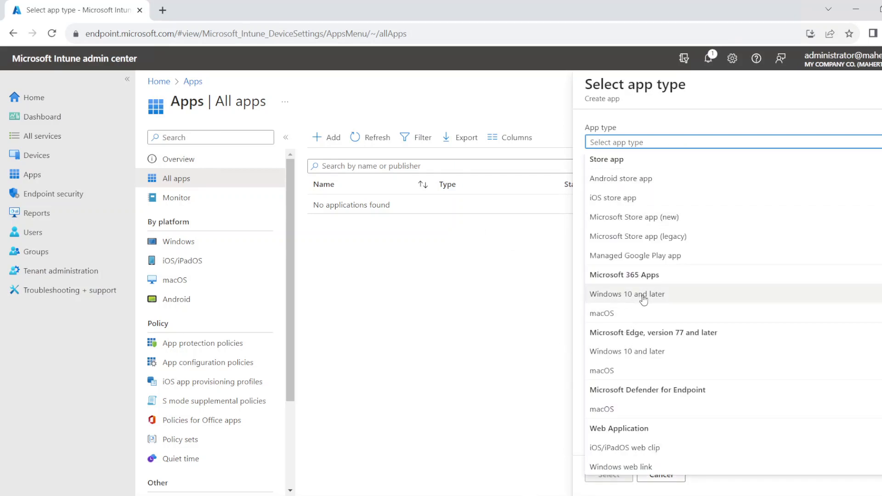
{"action": "left_click", "coordinate": [627, 294]}
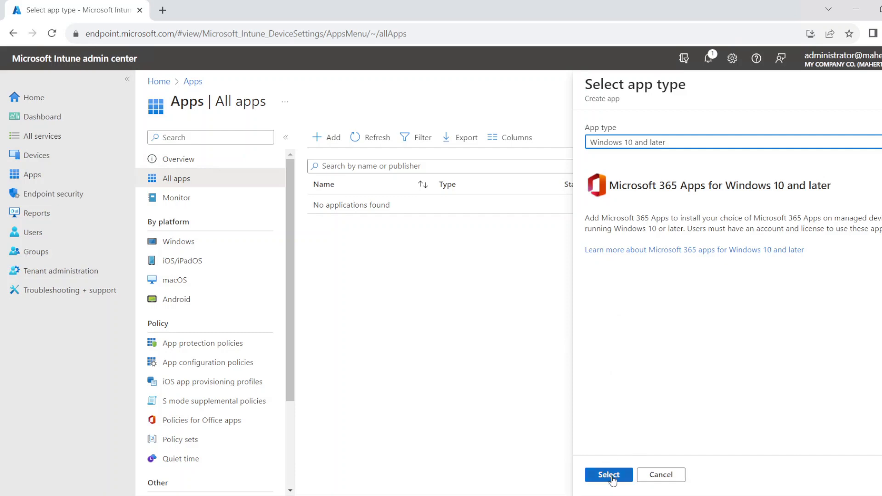
{"action": "left_click", "coordinate": [609, 474]}
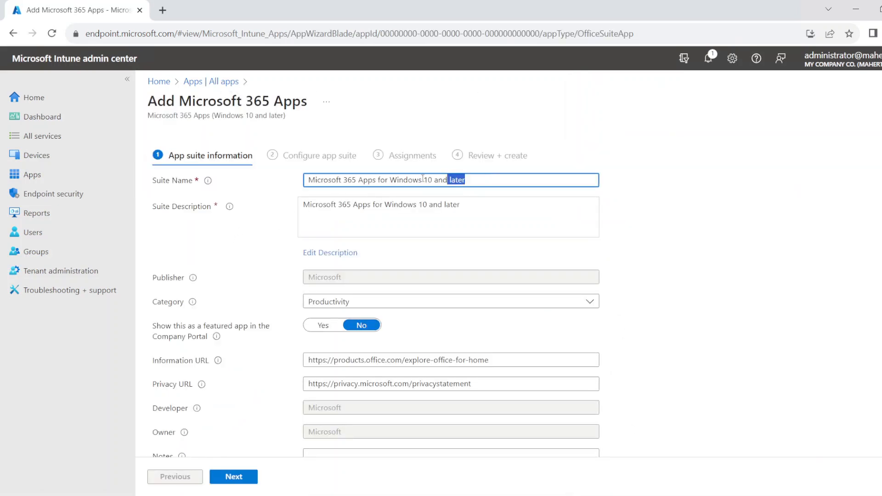
- Replace the suite name with 'O365 Apps' and review the remaining suite information
{"action": "key", "text": "ctrl+a"}
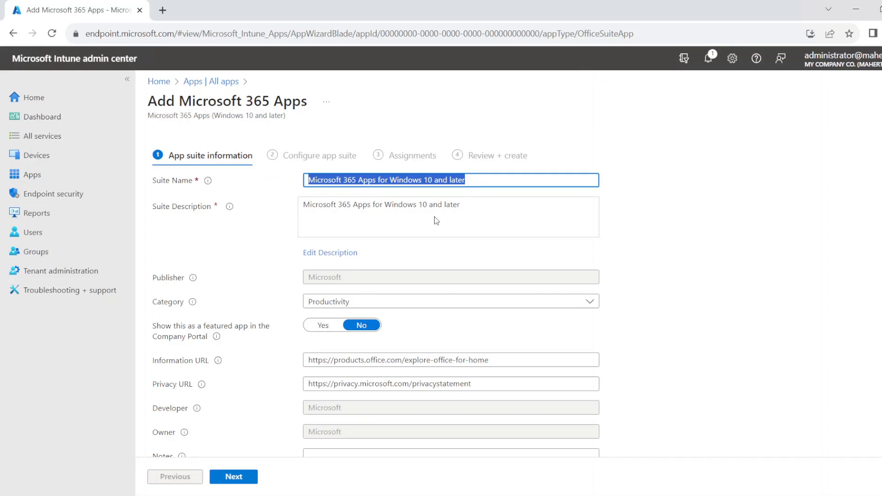
{"action": "type", "text": "O365"}
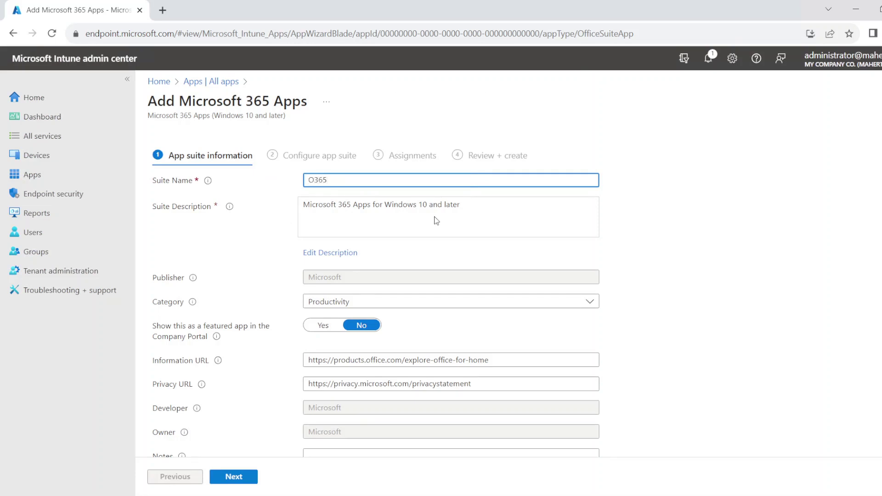
{"action": "type", "text": "Apps"}
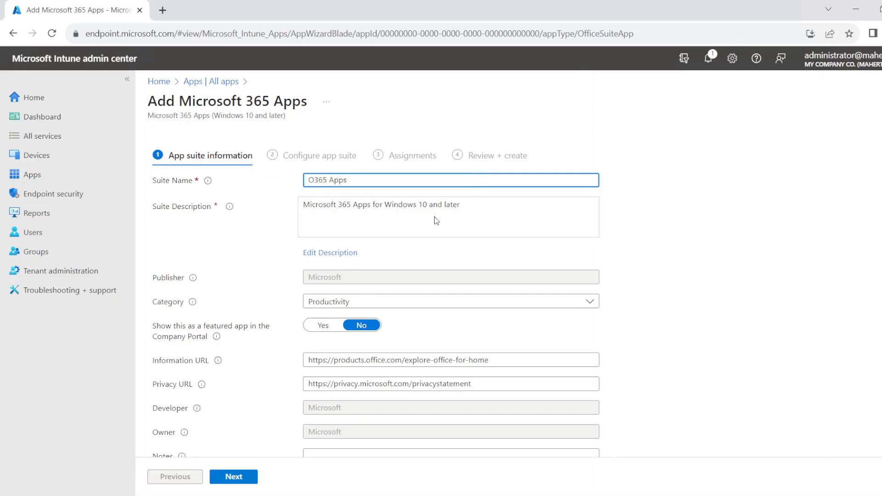
{"action": "scroll", "scroll_direction": "down", "scroll_amount": 3}
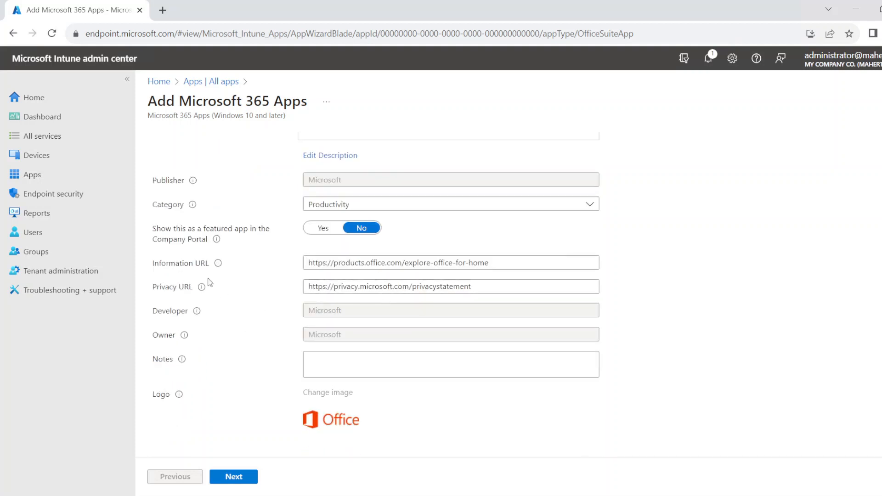
{"action": "mouse_move", "coordinate": [316, 245]}
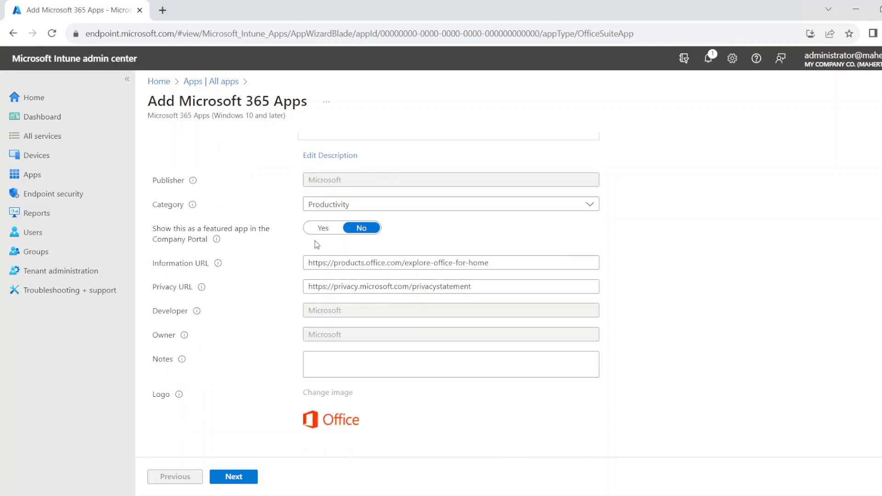
{"action": "mouse_move", "coordinate": [354, 242]}
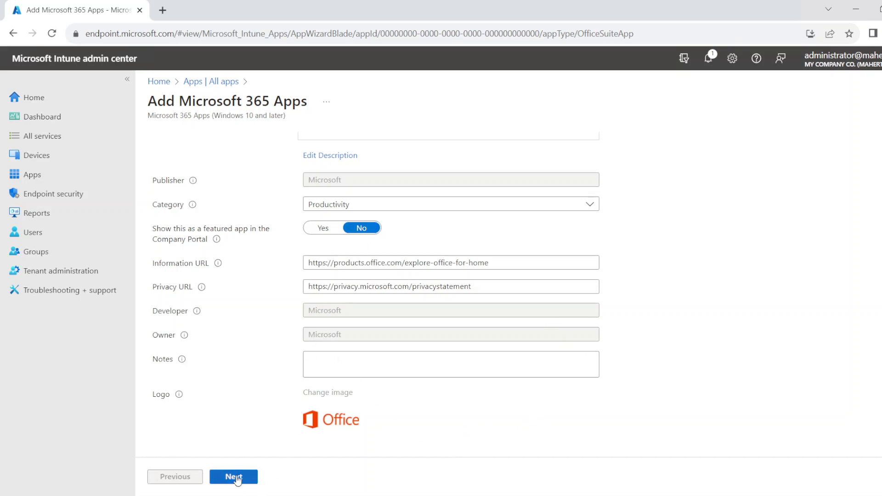
- Move to the configure app suite step, keeping the configuration designer format
{"action": "left_click", "coordinate": [232, 477]}
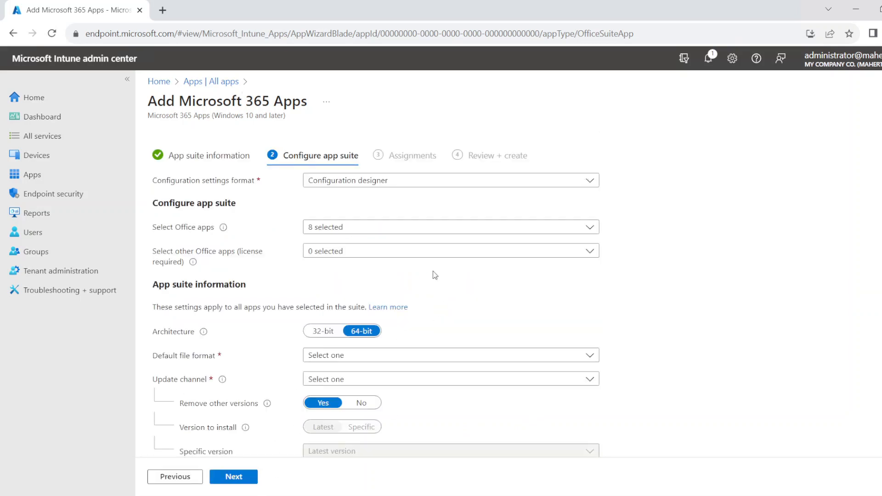
{"action": "left_click", "coordinate": [450, 180]}
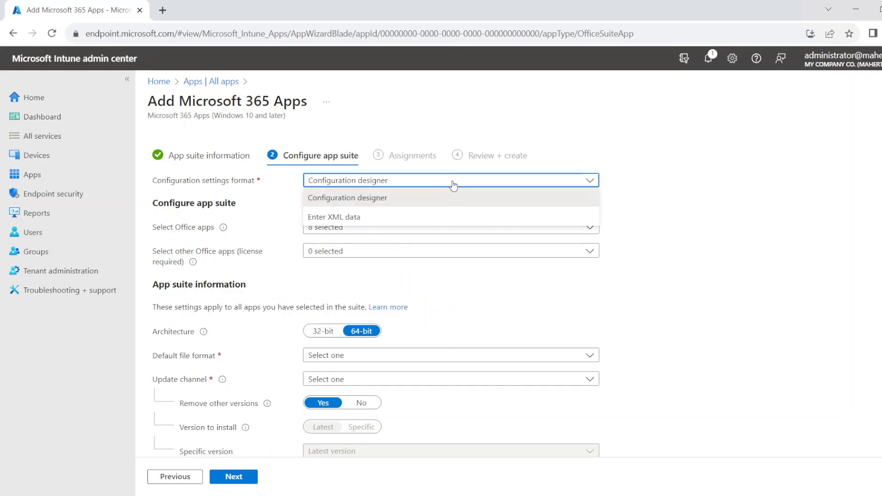
{"action": "left_click", "coordinate": [347, 198]}
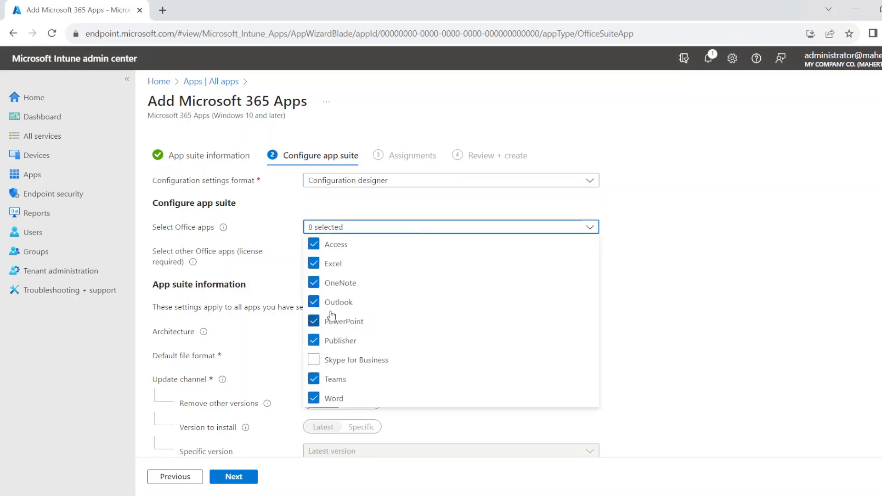
- Untick the extra Office apps (including Publisher and Teams) so only Word remains selected
{"action": "left_click", "coordinate": [313, 244]}
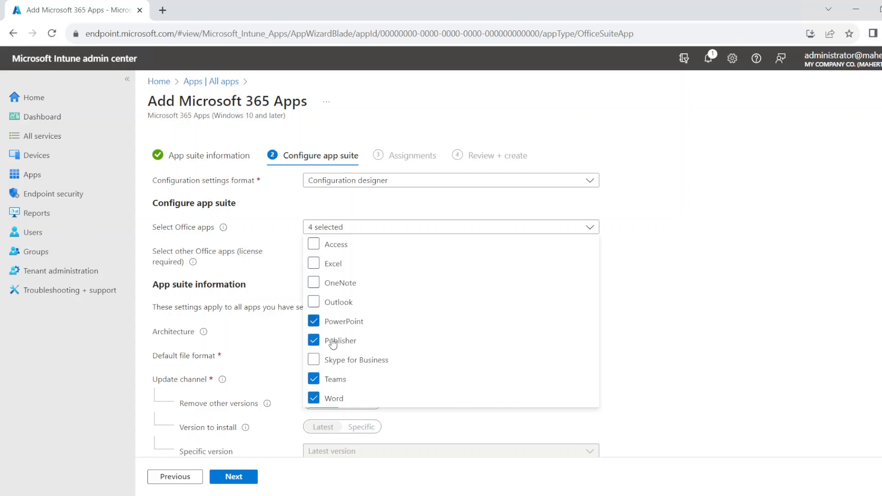
{"action": "left_click", "coordinate": [314, 321]}
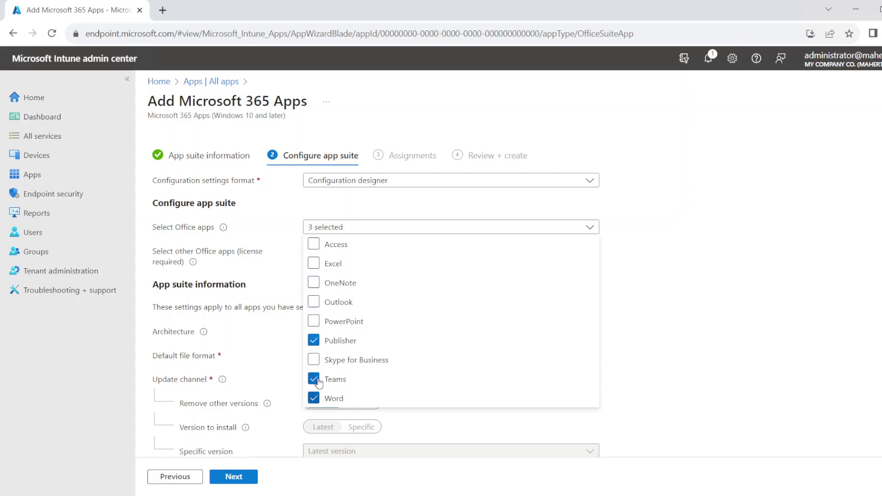
{"action": "left_click", "coordinate": [314, 380]}
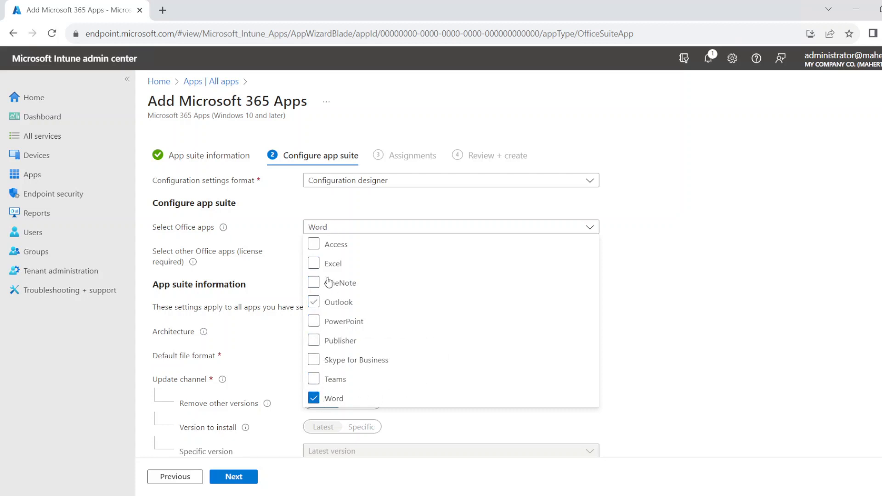
{"action": "mouse_move", "coordinate": [361, 315]}
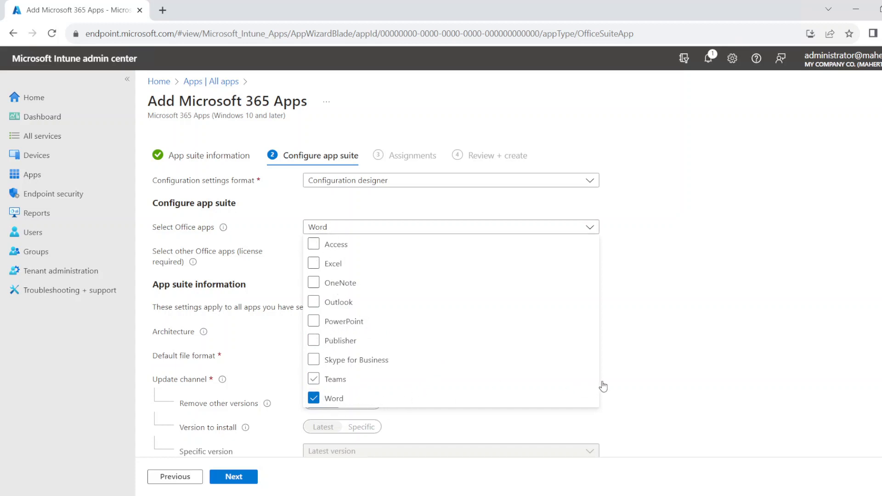
{"action": "left_click", "coordinate": [398, 395]}
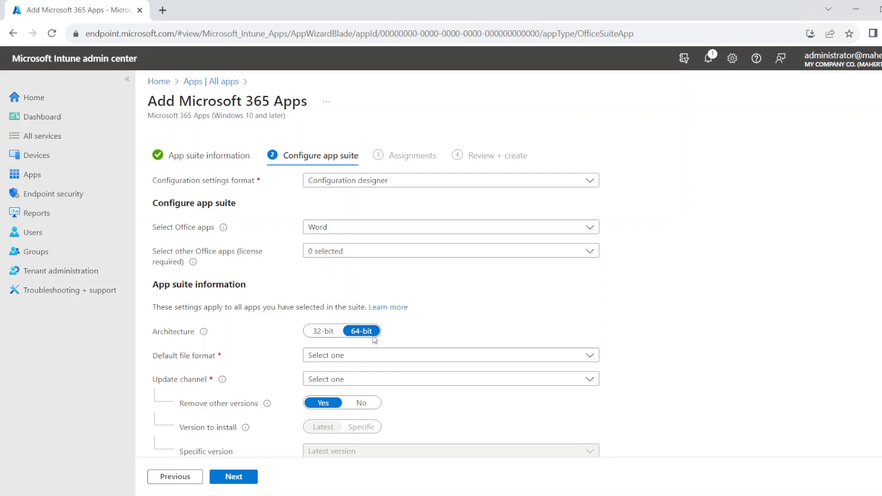
{"action": "mouse_move", "coordinate": [415, 356]}
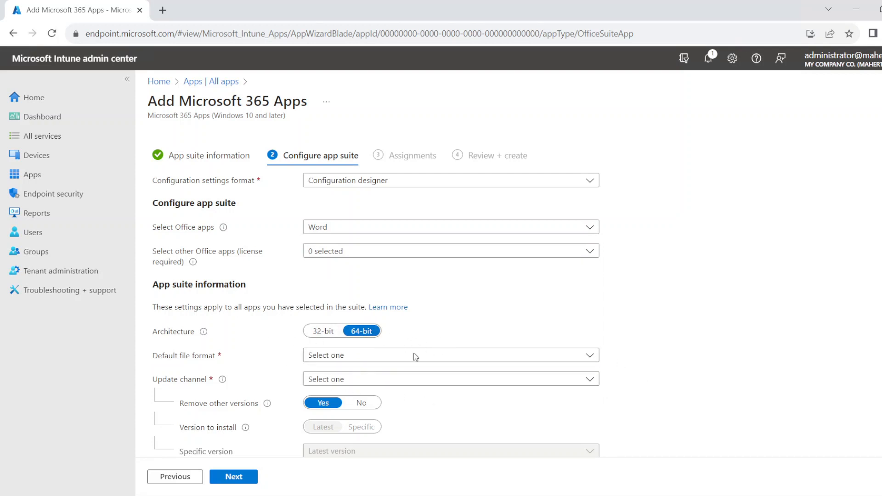
- Set default file format to Office Open Document Format, update channel to Current Channel, and accept the license terms
{"action": "scroll", "scroll_direction": "down", "scroll_amount": 3}
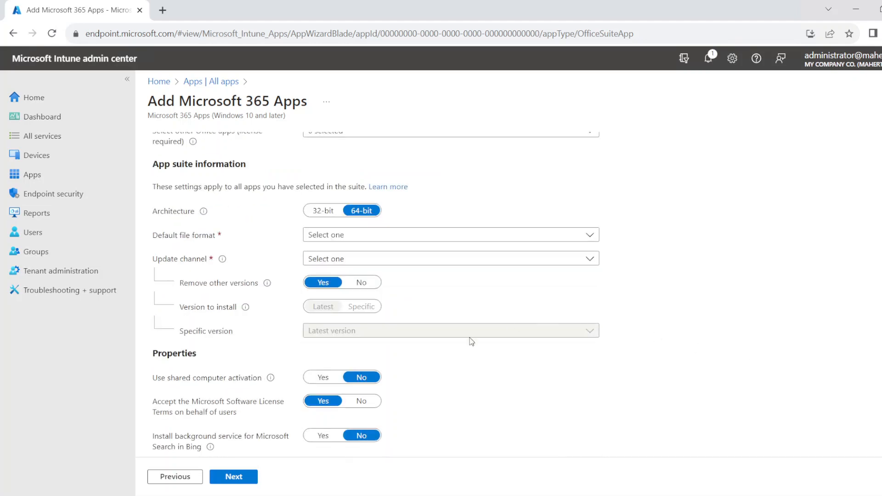
{"action": "left_click", "coordinate": [451, 234]}
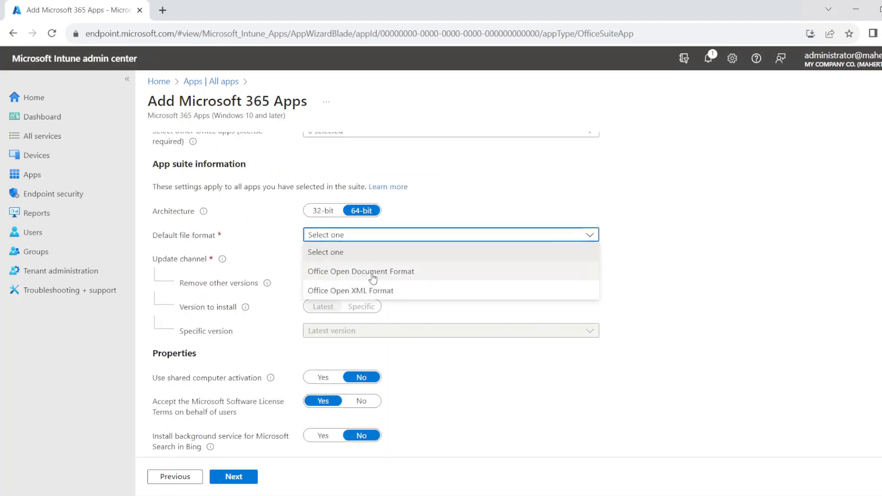
{"action": "left_click", "coordinate": [360, 271]}
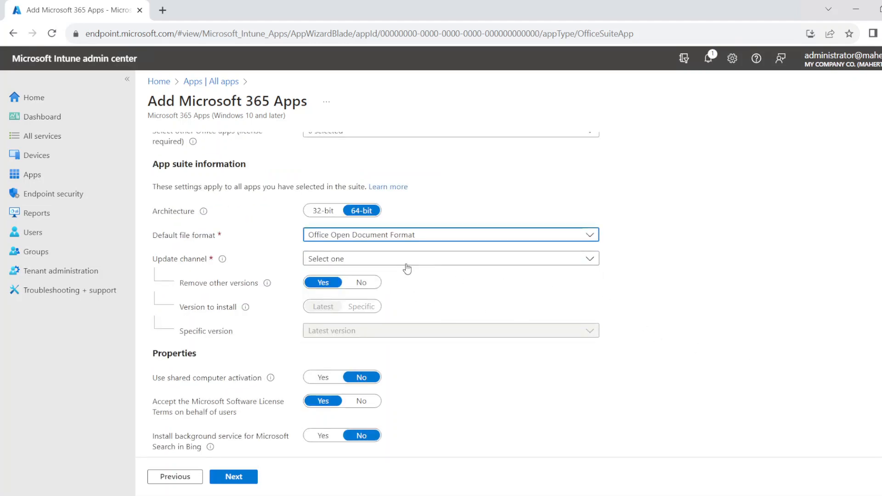
{"action": "left_click", "coordinate": [450, 258]}
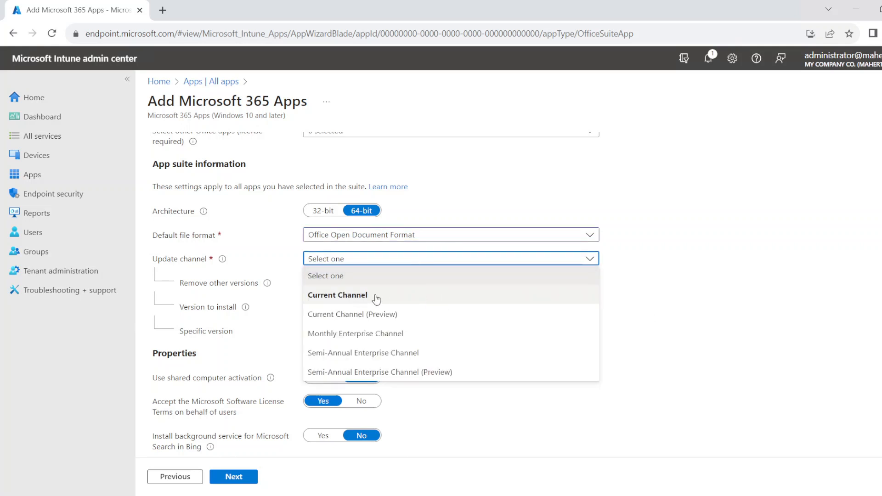
{"action": "left_click", "coordinate": [338, 295]}
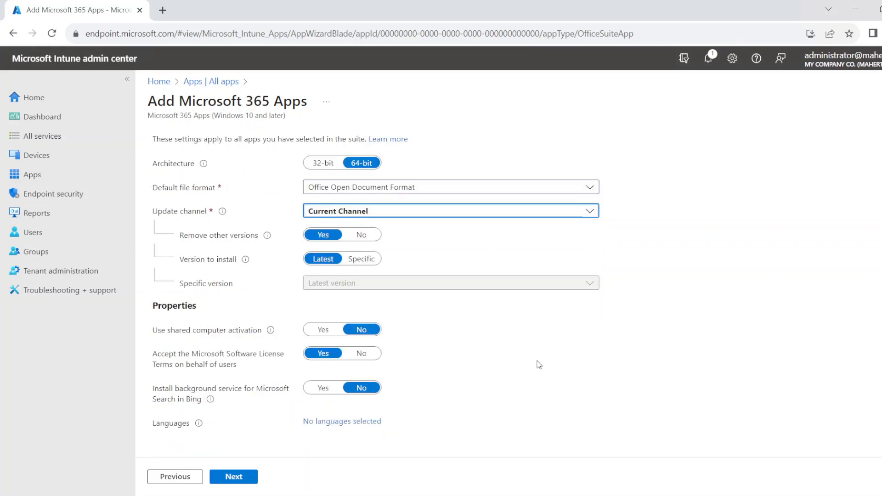
{"action": "mouse_move", "coordinate": [149, 382]}
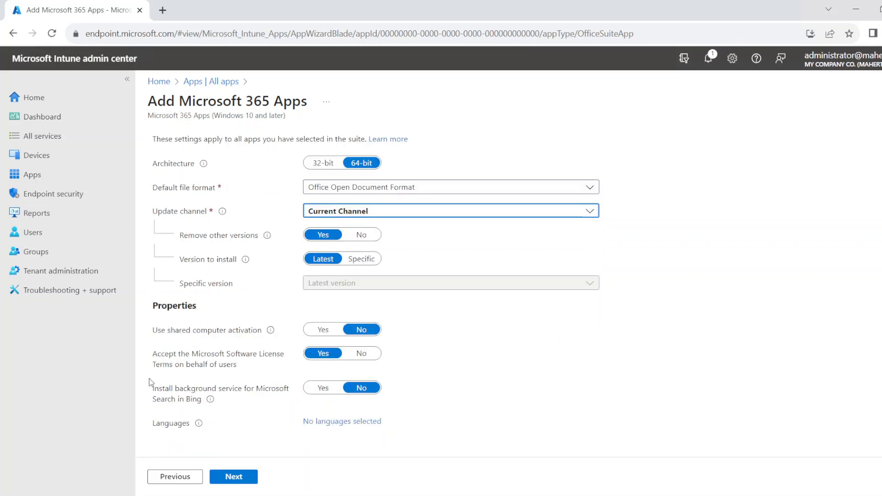
{"action": "mouse_move", "coordinate": [219, 336]}
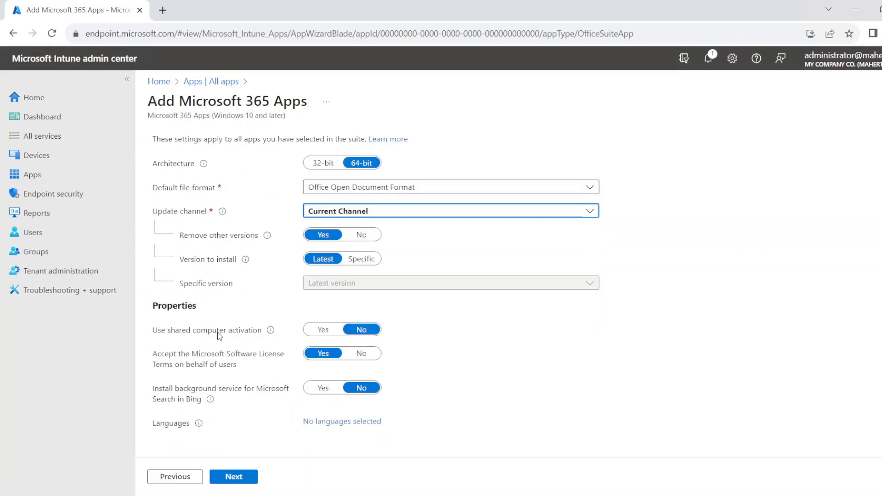
{"action": "mouse_move", "coordinate": [260, 337]}
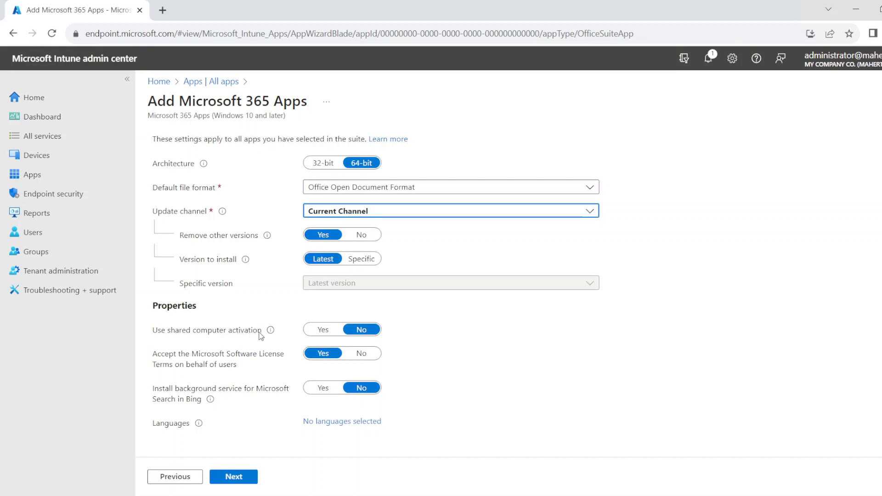
{"action": "mouse_move", "coordinate": [263, 351]}
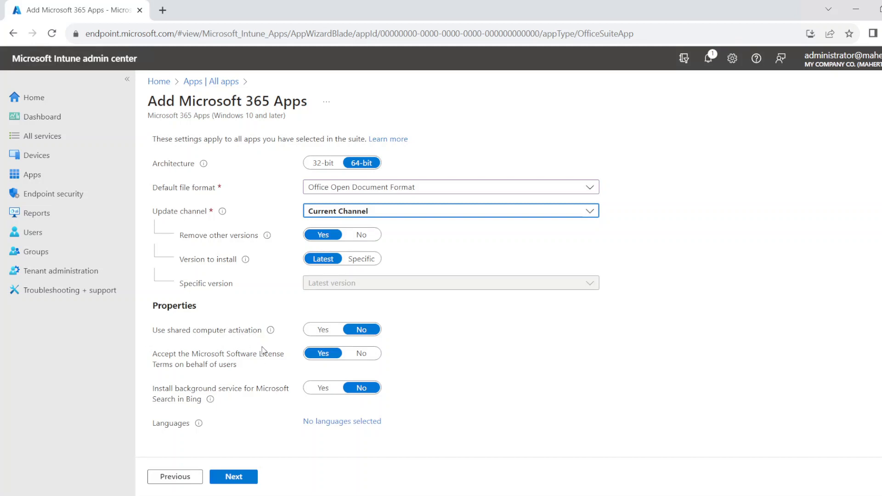
{"action": "mouse_move", "coordinate": [311, 399]}
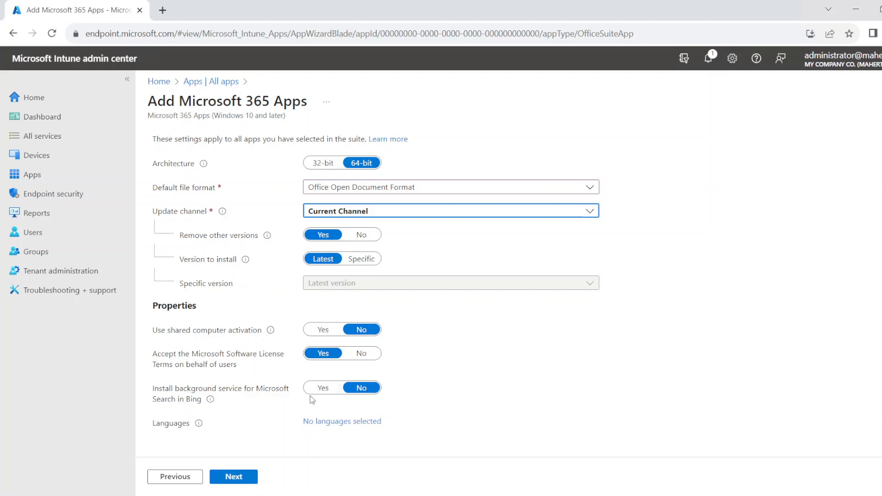
{"action": "mouse_move", "coordinate": [193, 364]}
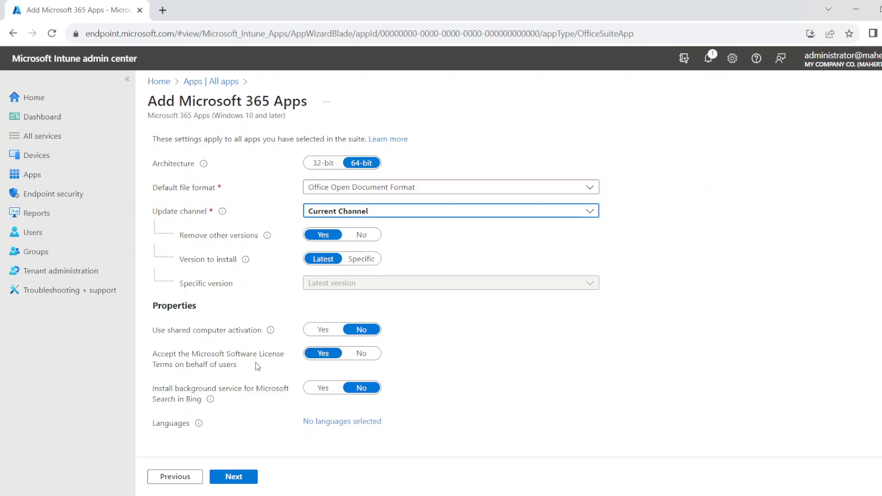
{"action": "left_click", "coordinate": [323, 353]}
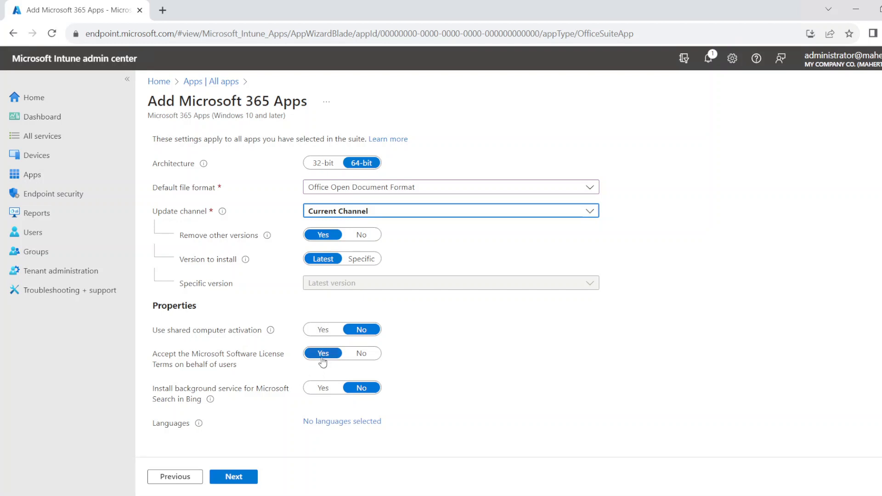
{"action": "mouse_move", "coordinate": [504, 363]}
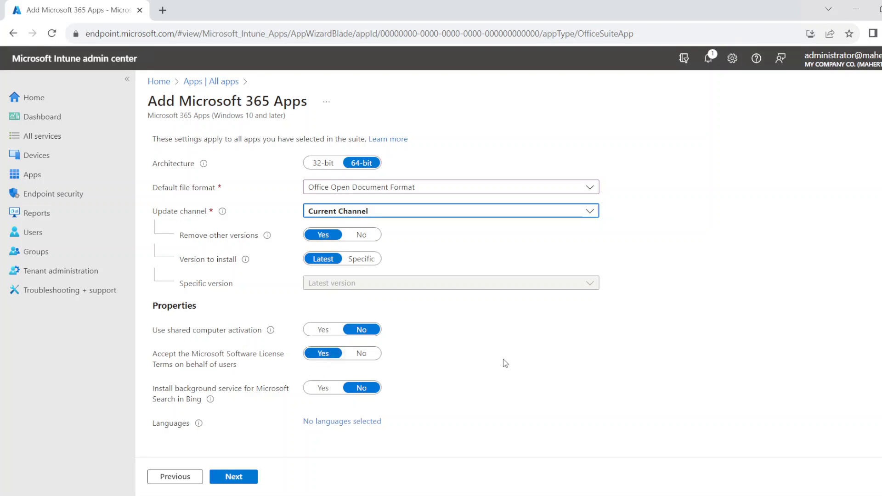
{"action": "mouse_move", "coordinate": [513, 391]}
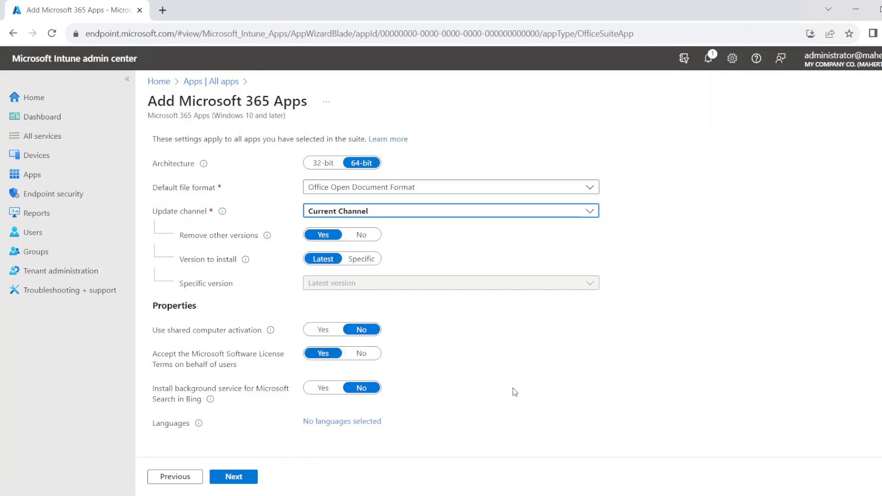
{"action": "mouse_move", "coordinate": [318, 451]}
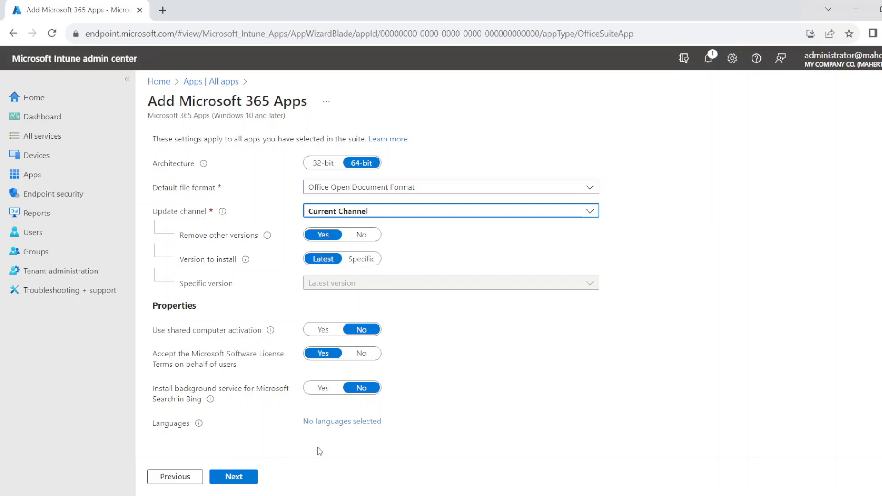
{"action": "mouse_move", "coordinate": [197, 413]}
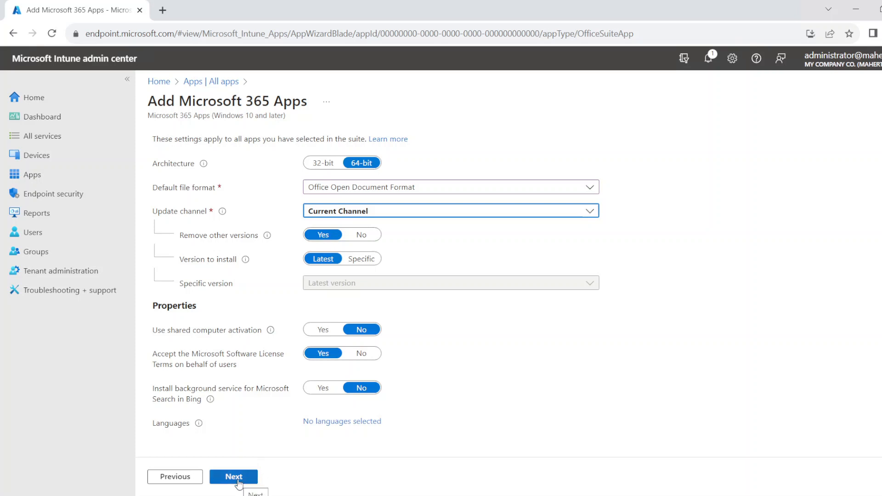
- Advance to Assignments and begin adding a group under Required
{"action": "left_click", "coordinate": [232, 478]}
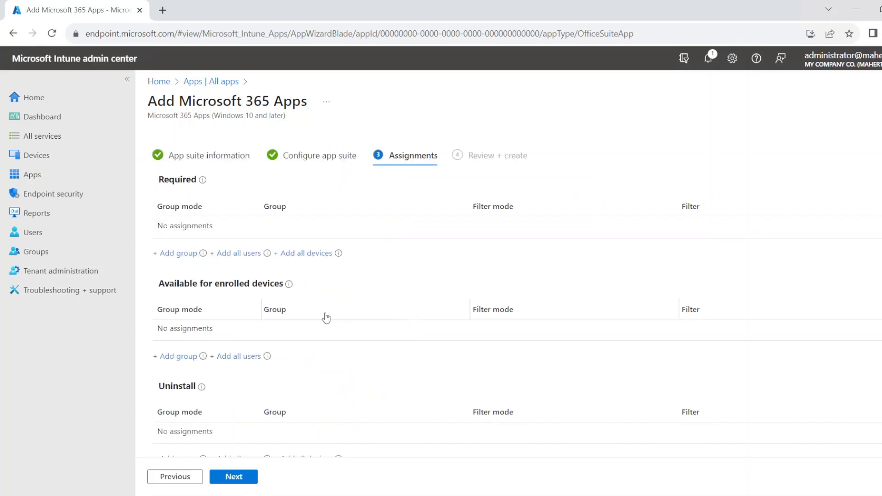
{"action": "mouse_move", "coordinate": [174, 254]}
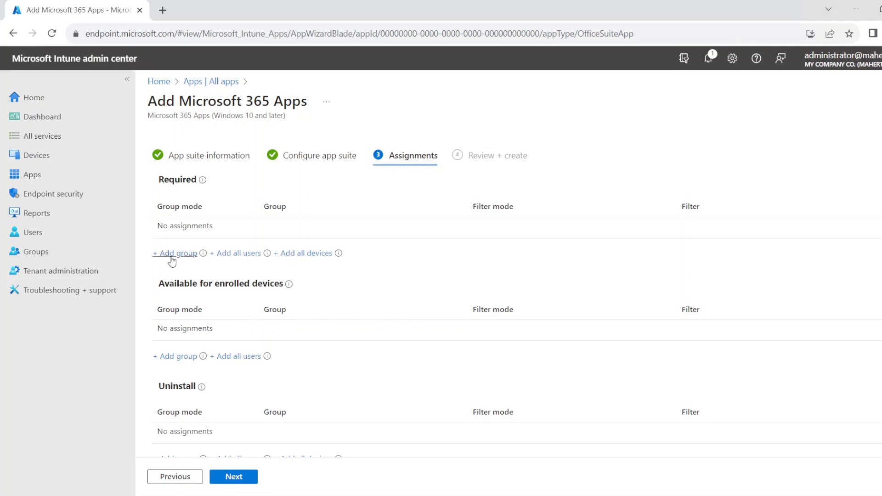
{"action": "mouse_move", "coordinate": [207, 282]}
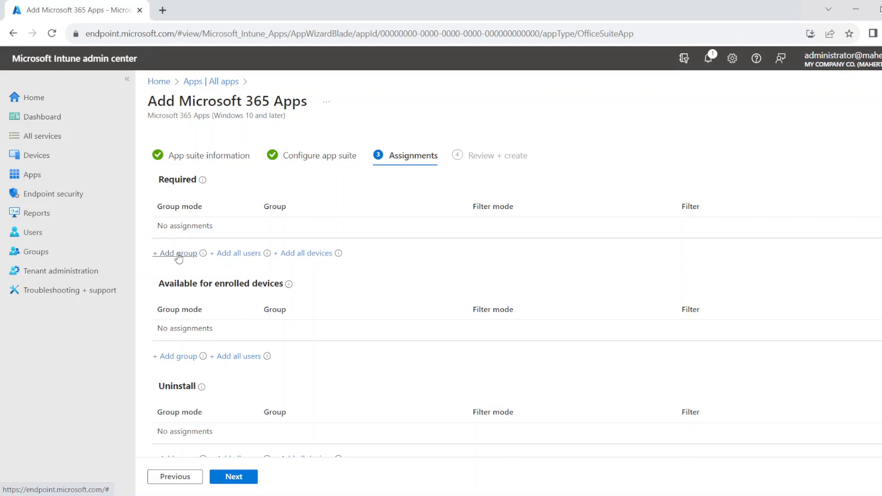
{"action": "left_click", "coordinate": [175, 254]}
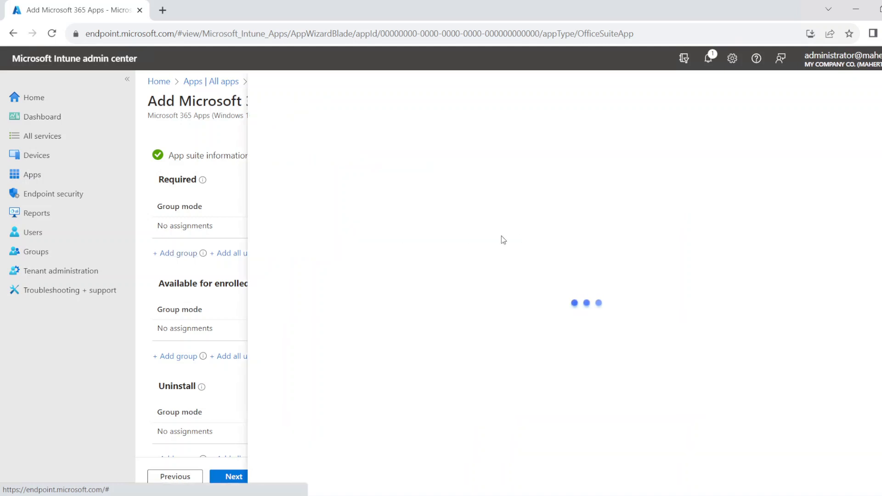
- Search for 'mfa' and select the MFA Enabled group as a required assignment
{"action": "left_click", "coordinate": [175, 253]}
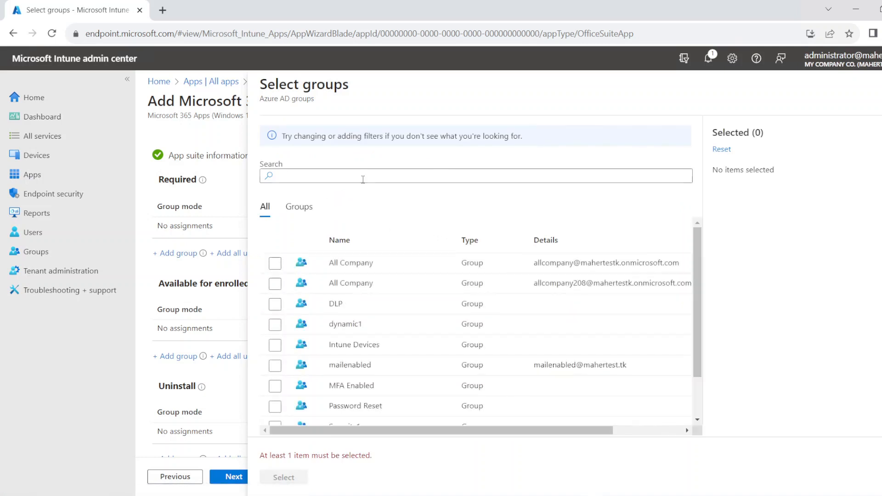
{"action": "type", "text": "mfa"}
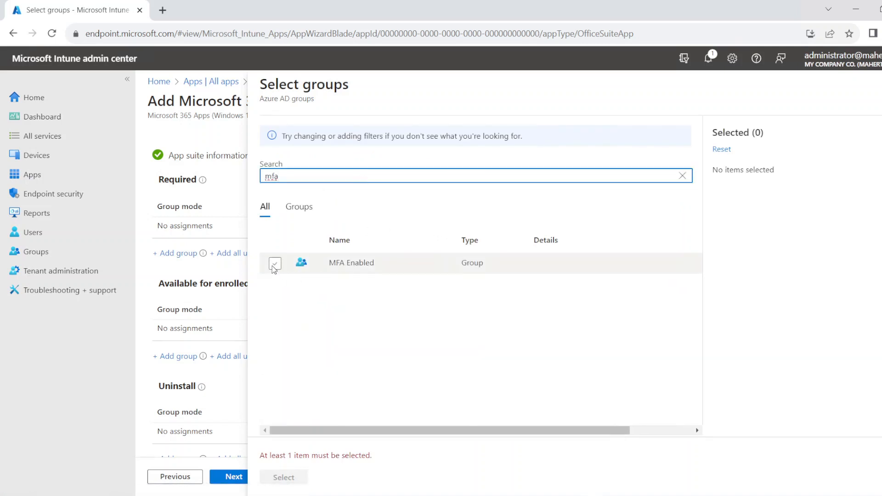
{"action": "left_click", "coordinate": [275, 263]}
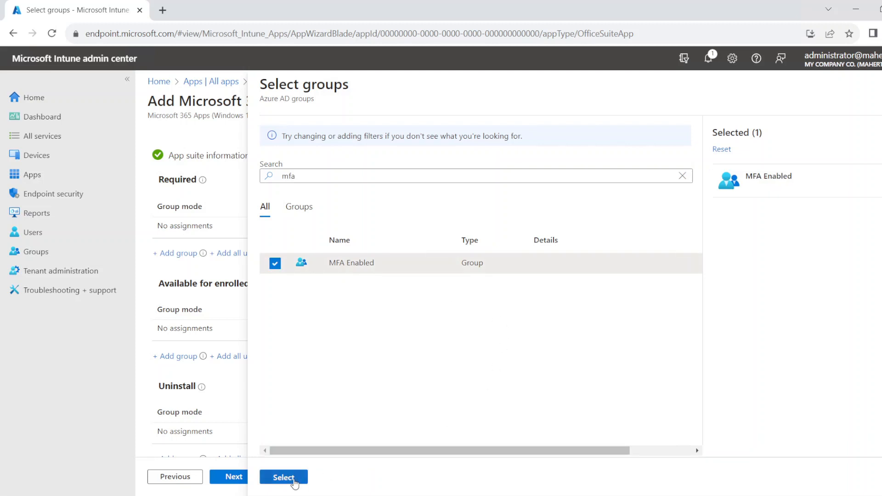
{"action": "left_click", "coordinate": [284, 477]}
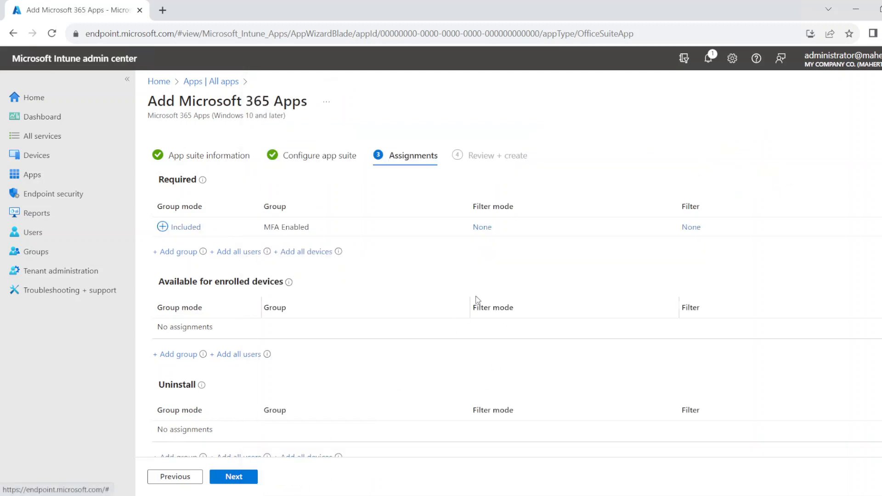
{"action": "mouse_move", "coordinate": [185, 237]}
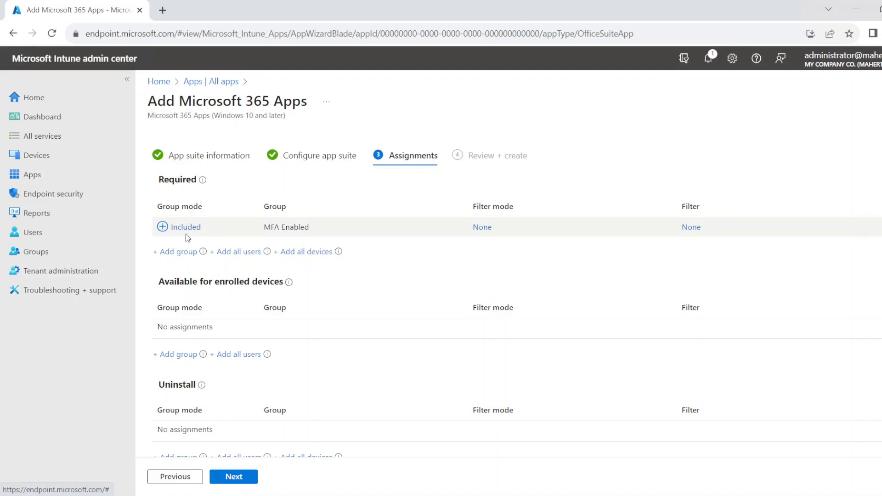
{"action": "mouse_move", "coordinate": [242, 250]}
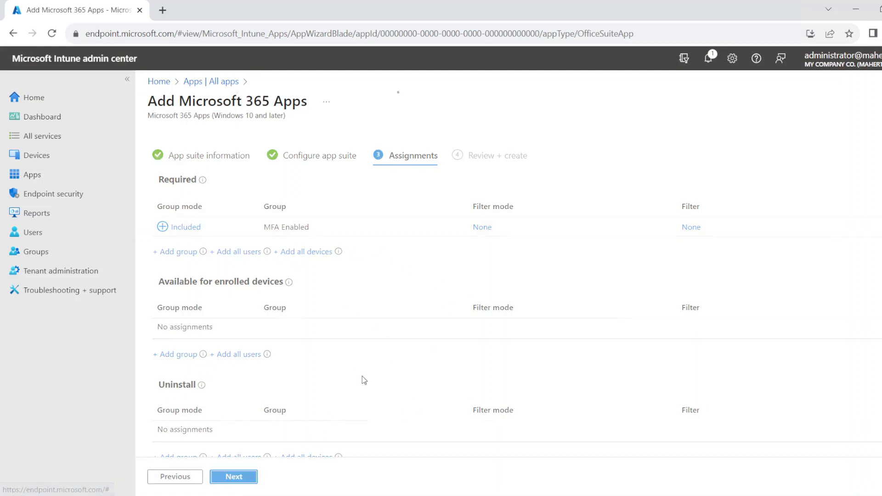
- Proceed to Review + create and create the O365 Apps suite
{"action": "left_click", "coordinate": [232, 477]}
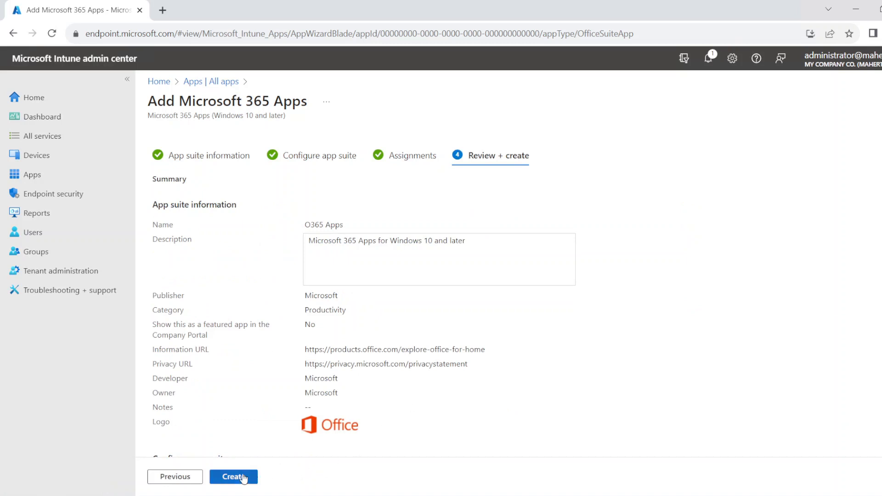
{"action": "left_click", "coordinate": [232, 477]}
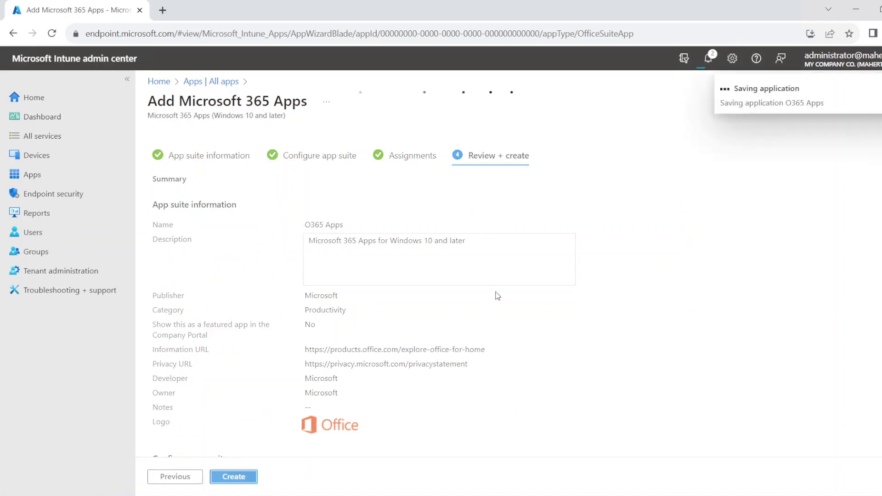
{"action": "left_click", "coordinate": [233, 477]}
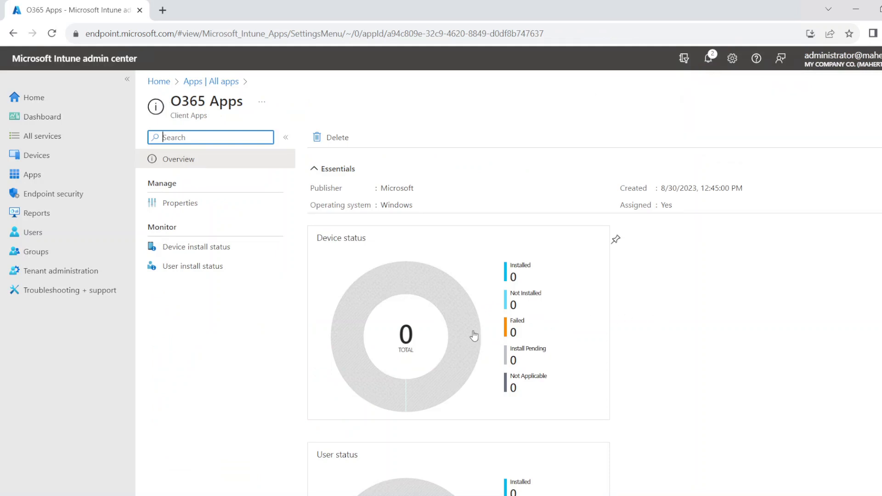
{"action": "mouse_move", "coordinate": [499, 281]}
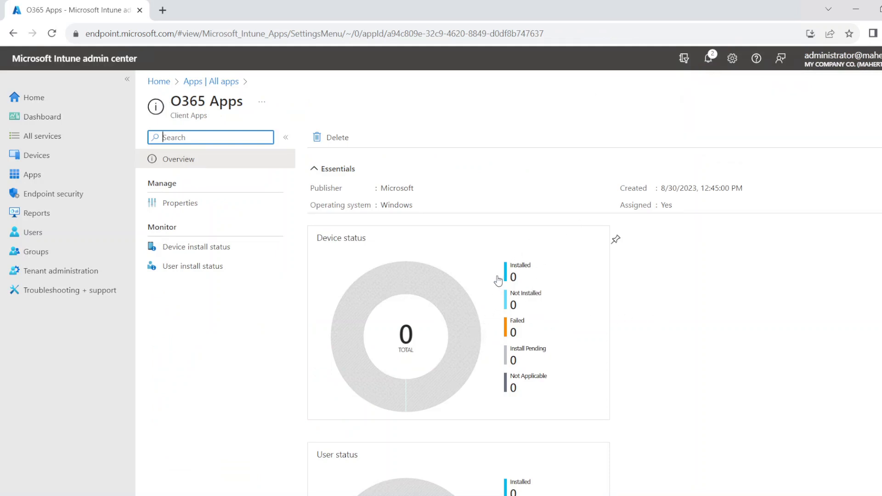
{"action": "mouse_move", "coordinate": [337, 355]}
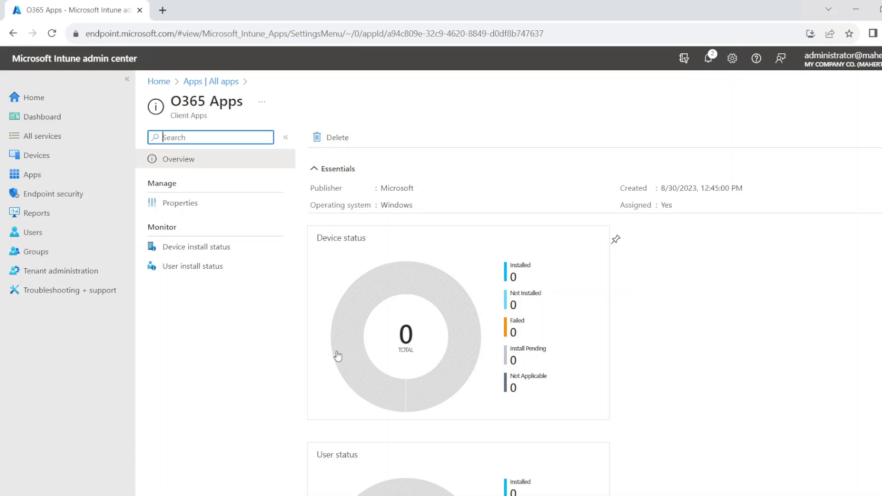
{"action": "mouse_move", "coordinate": [453, 274]}
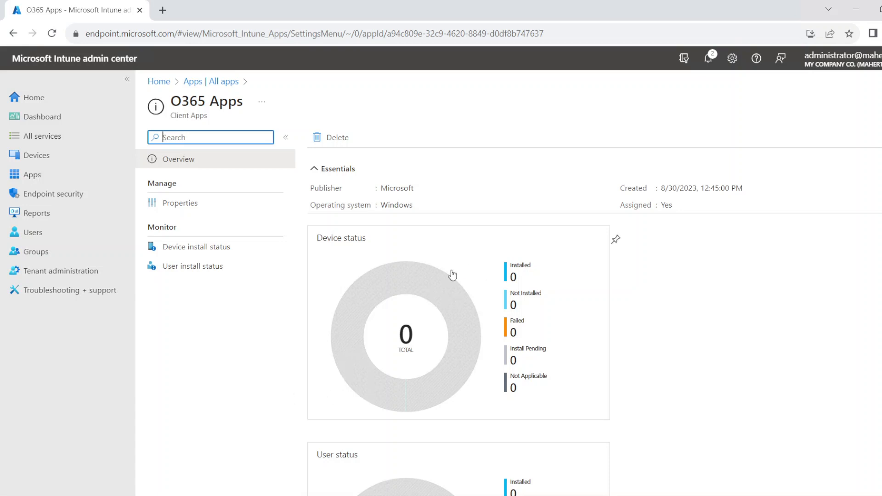
{"action": "mouse_move", "coordinate": [405, 287]}
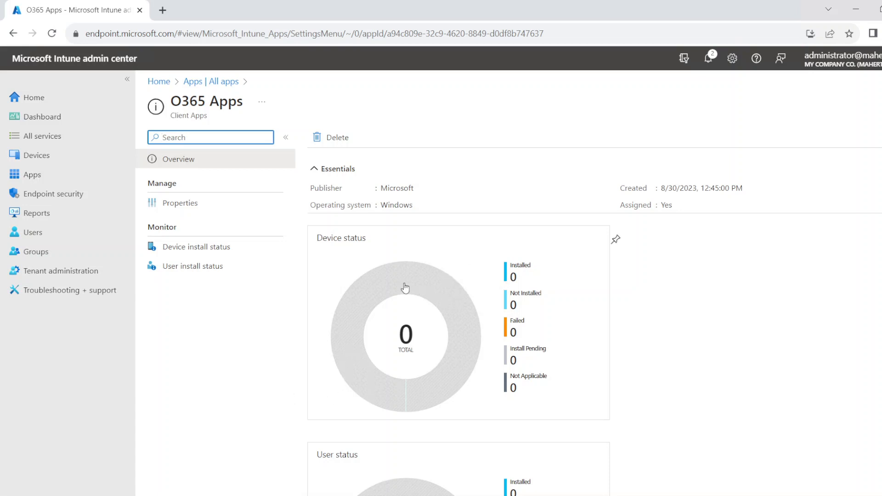
{"action": "mouse_move", "coordinate": [388, 302]}
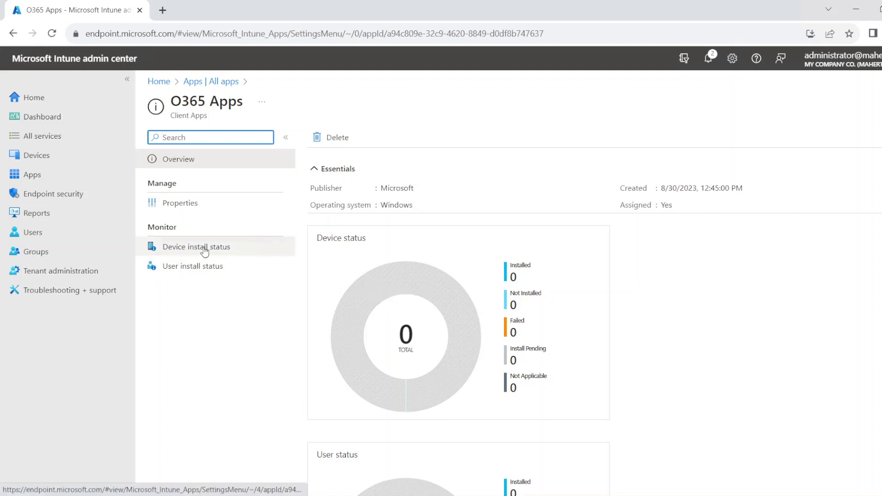
- View the O365 Apps device install status, which shows no devices yet
{"action": "left_click", "coordinate": [197, 247]}
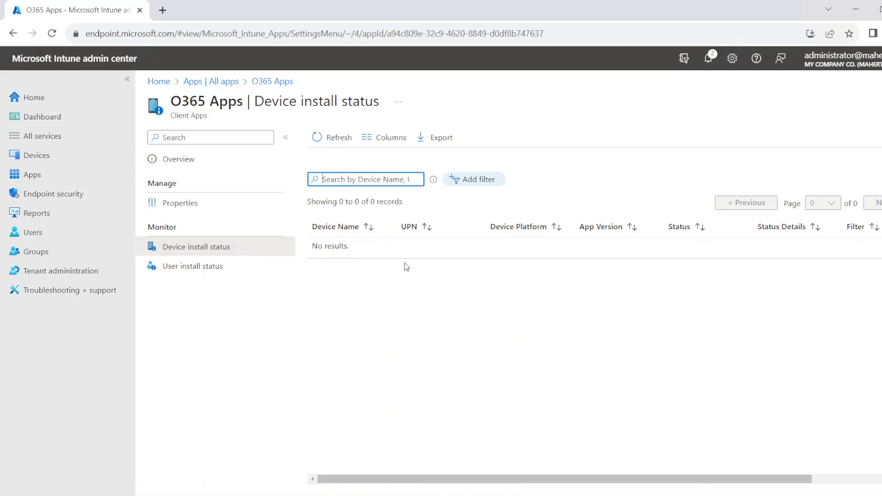
{"action": "mouse_move", "coordinate": [396, 322]}
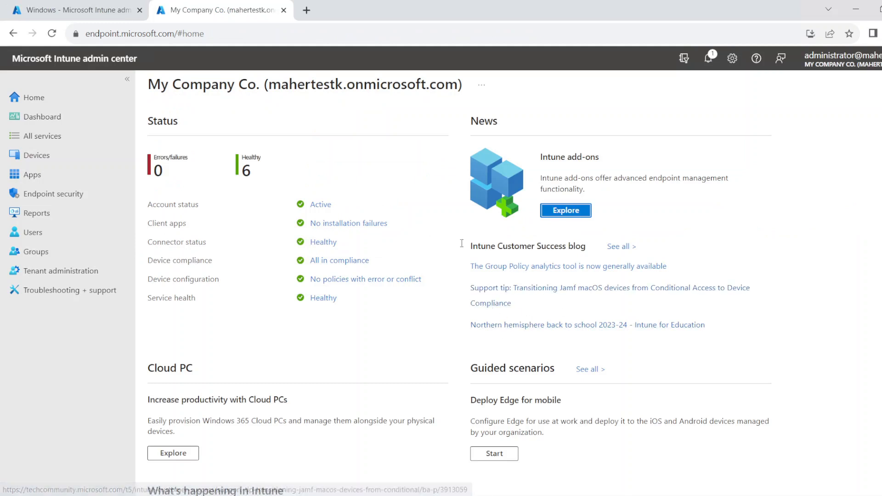
- Reopen O365 Apps from All apps and view its device install status showing one installed device
{"action": "left_click", "coordinate": [31, 175]}
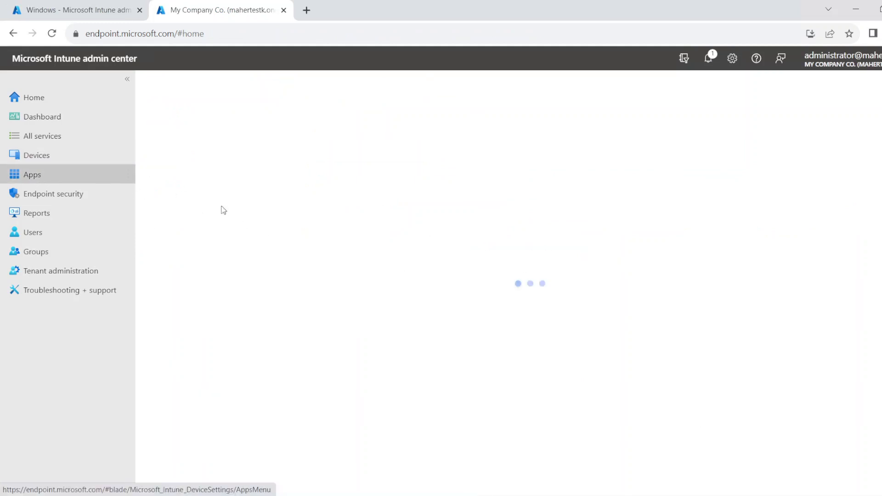
{"action": "left_click", "coordinate": [31, 175]}
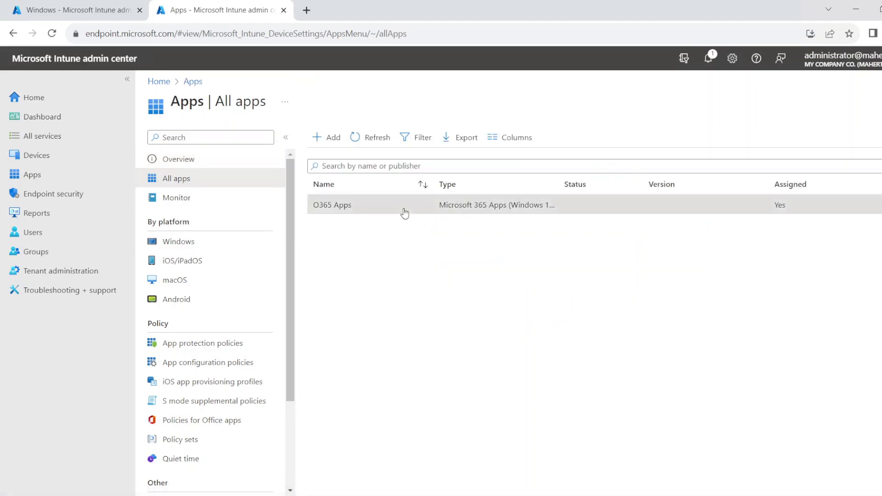
{"action": "left_click", "coordinate": [331, 205]}
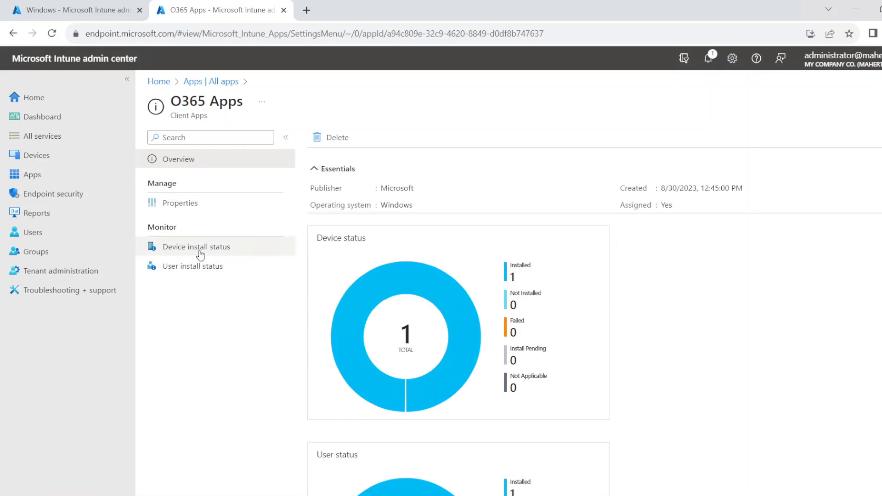
{"action": "left_click", "coordinate": [197, 246]}
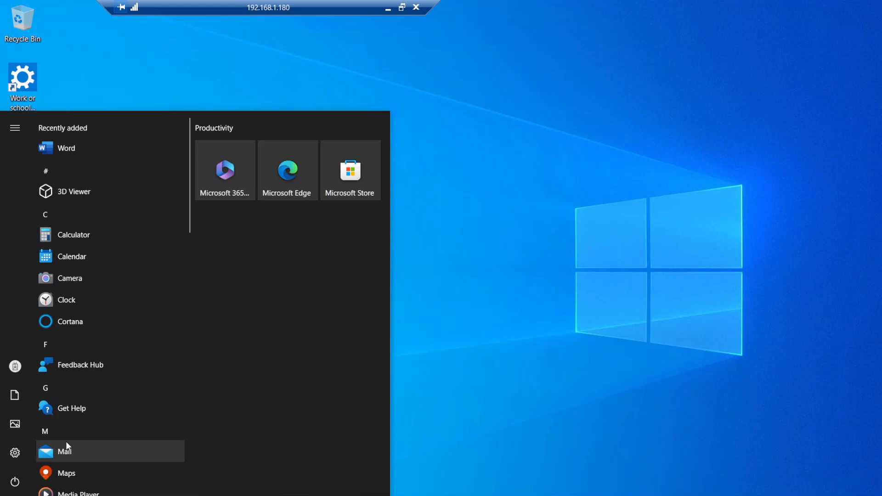
{"action": "mouse_move", "coordinate": [113, 154]}
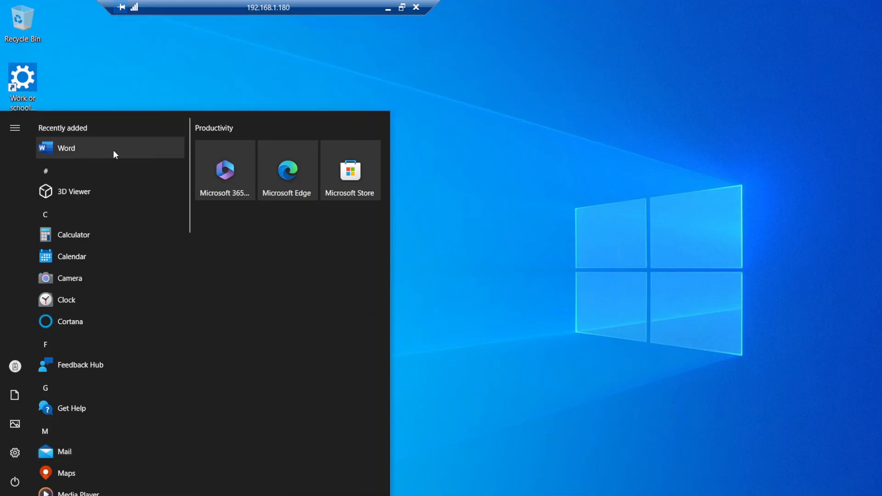
{"action": "mouse_move", "coordinate": [619, 222]}
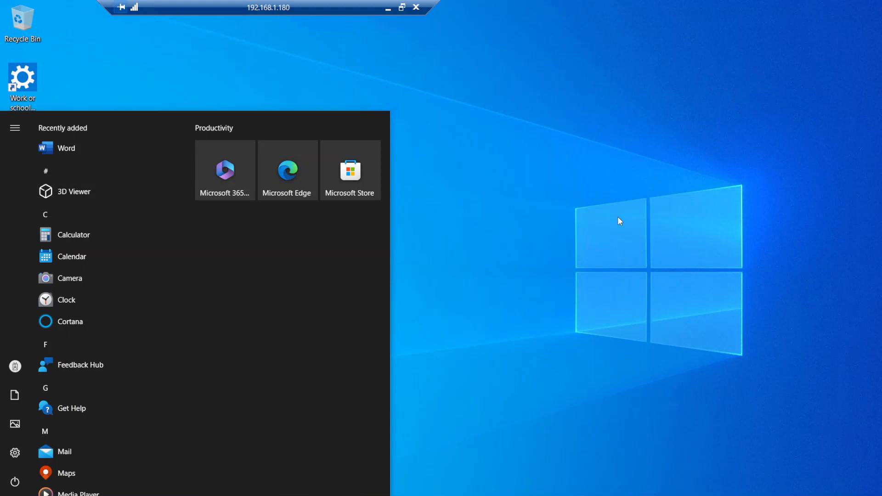
{"action": "mouse_move", "coordinate": [594, 215]}
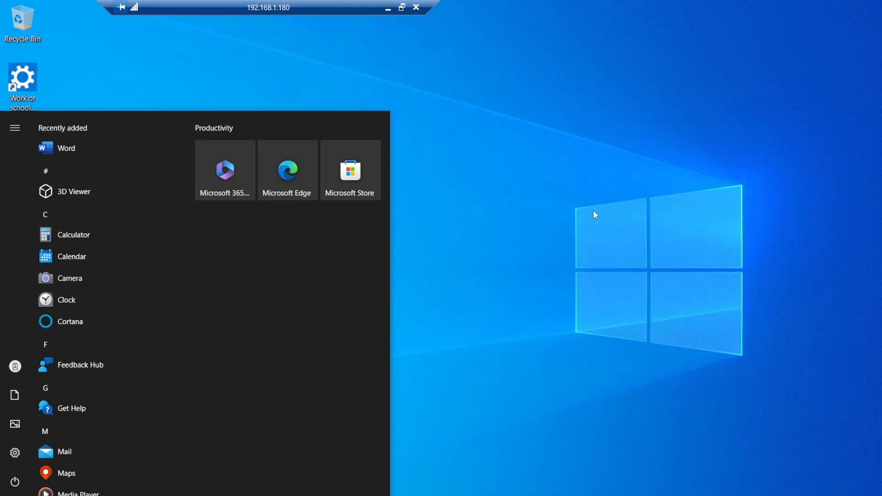